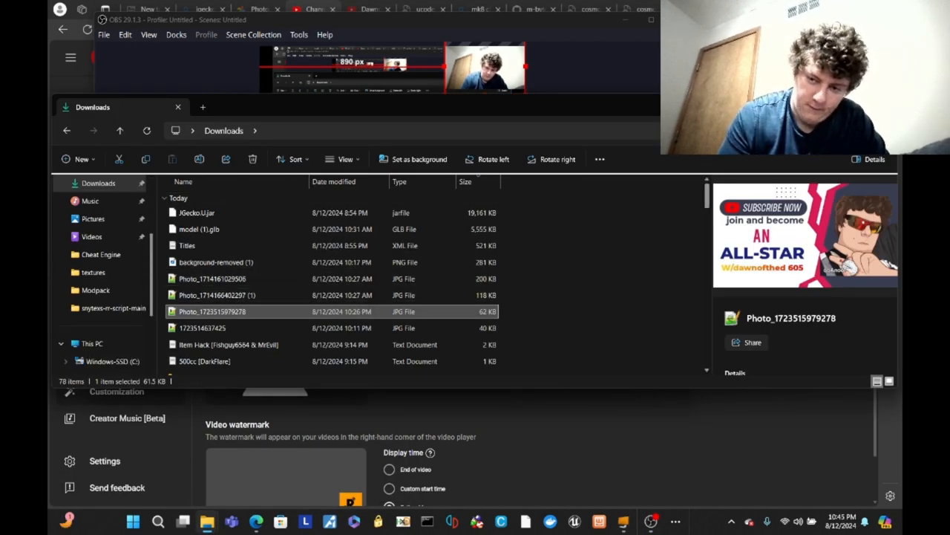
Step: Scroll down through the Downloads folder in File Explorer
scroll(down, 3)
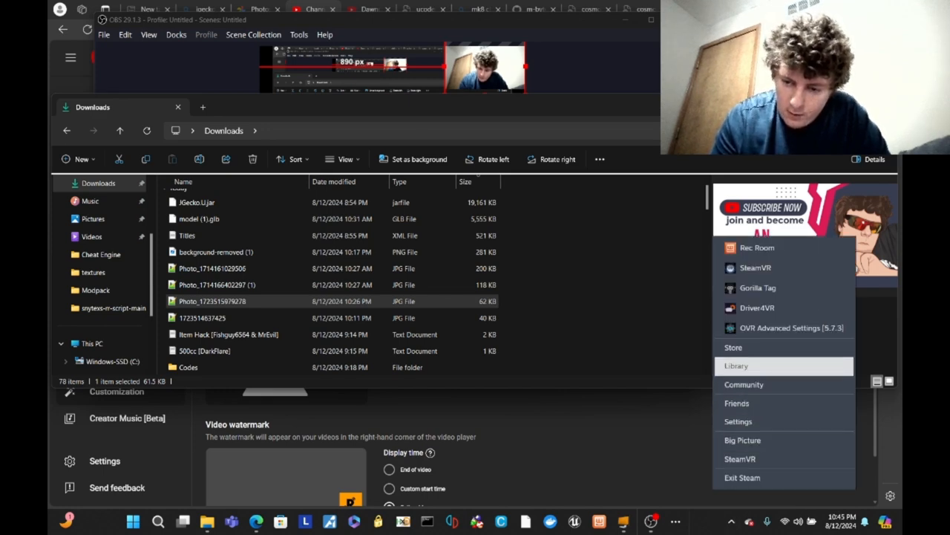
Step: Uninstall Rec Room from Steam's Library via its Manage > Uninstall option and confirm
click(736, 366)
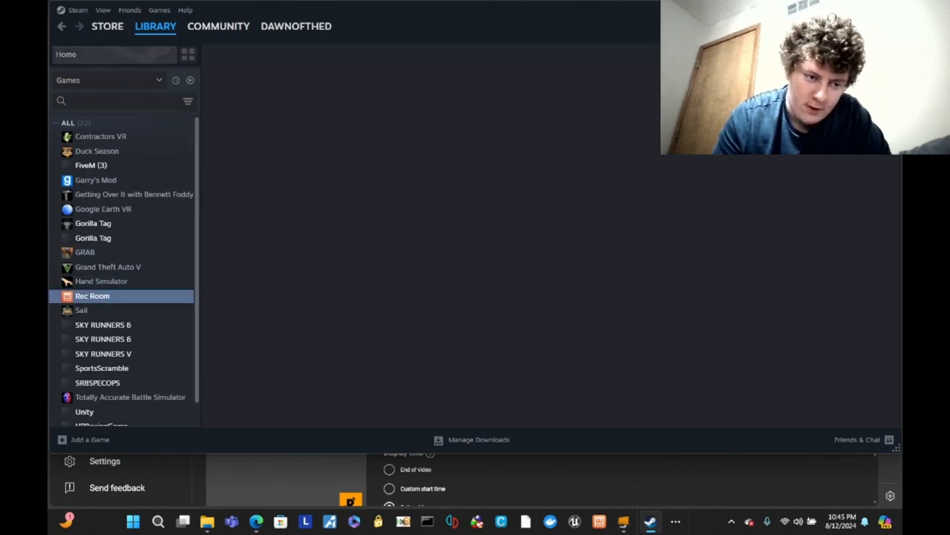
click(92, 296)
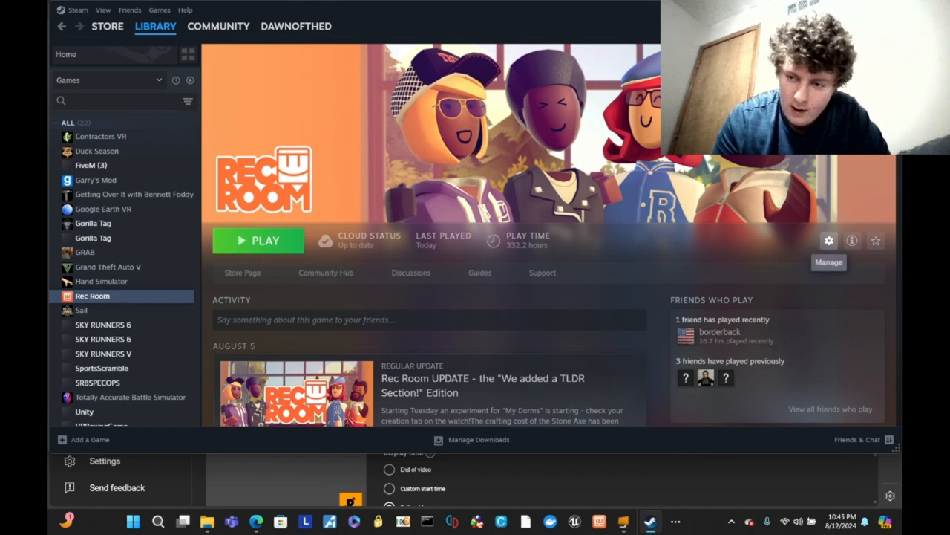
click(828, 240)
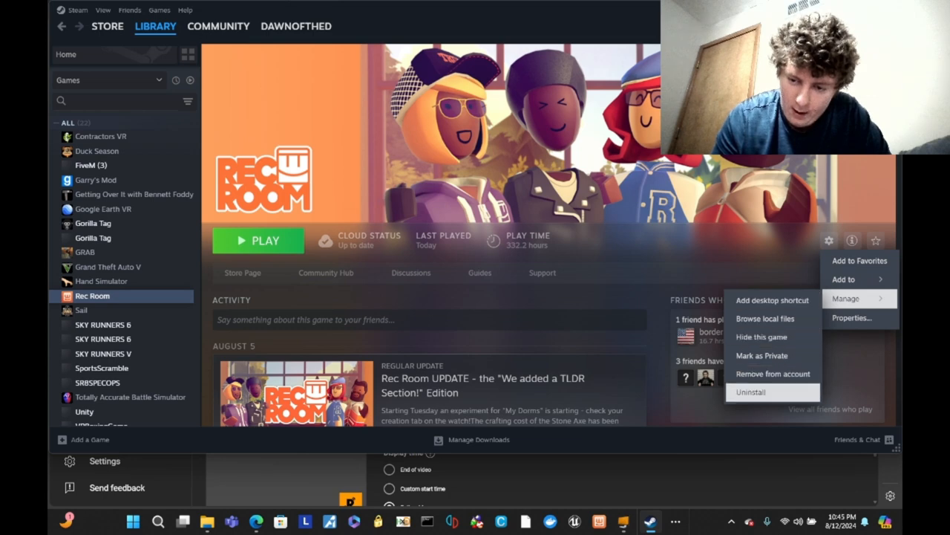
click(751, 391)
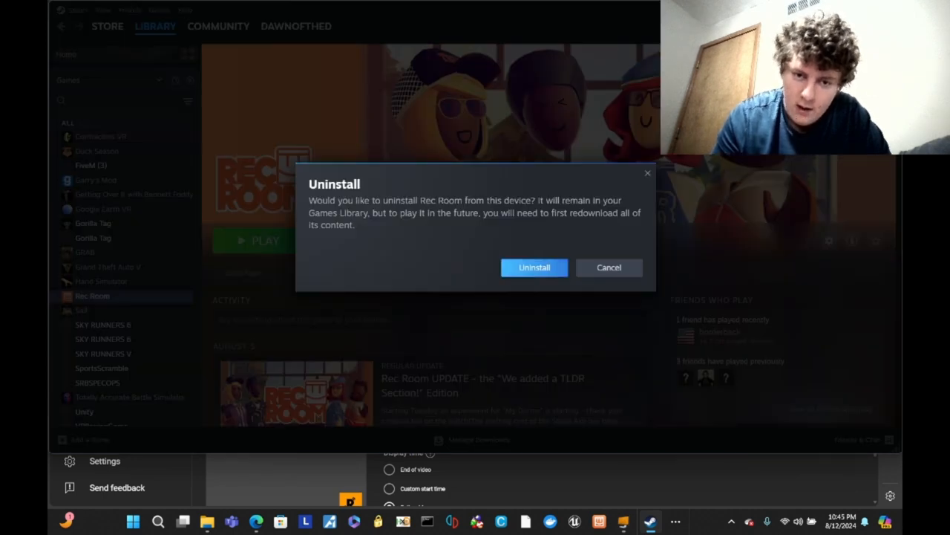
click(534, 267)
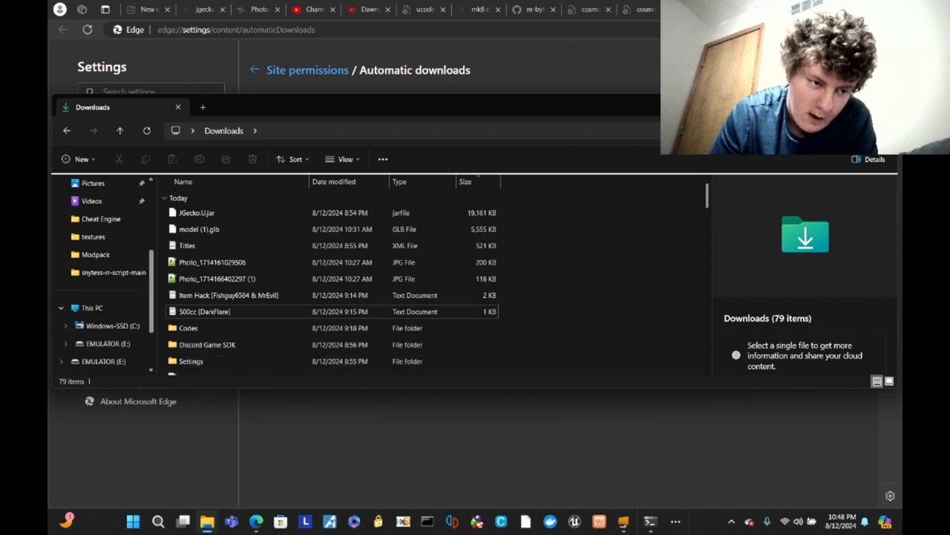
Step: Open the EMULATOR (E:) drive and scroll down to the Rec Room build
click(107, 307)
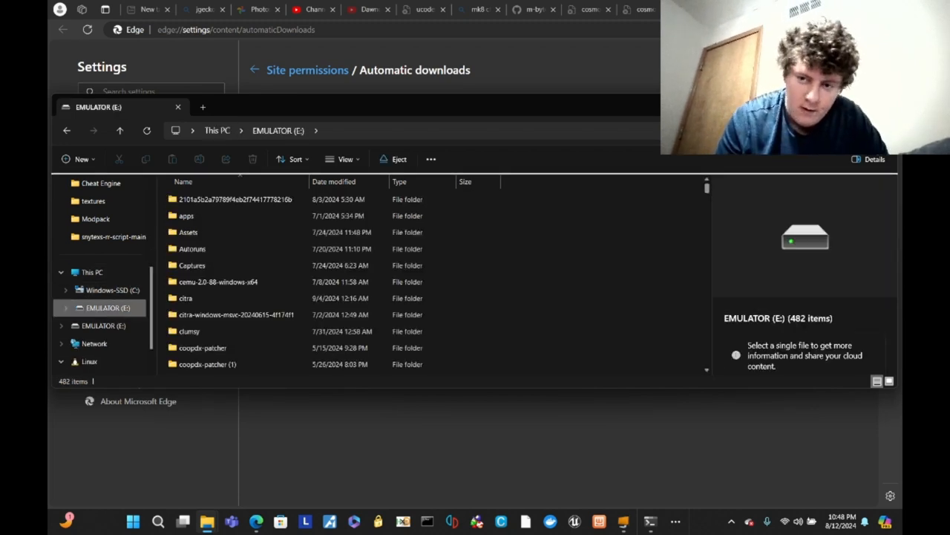
scroll(down, 3)
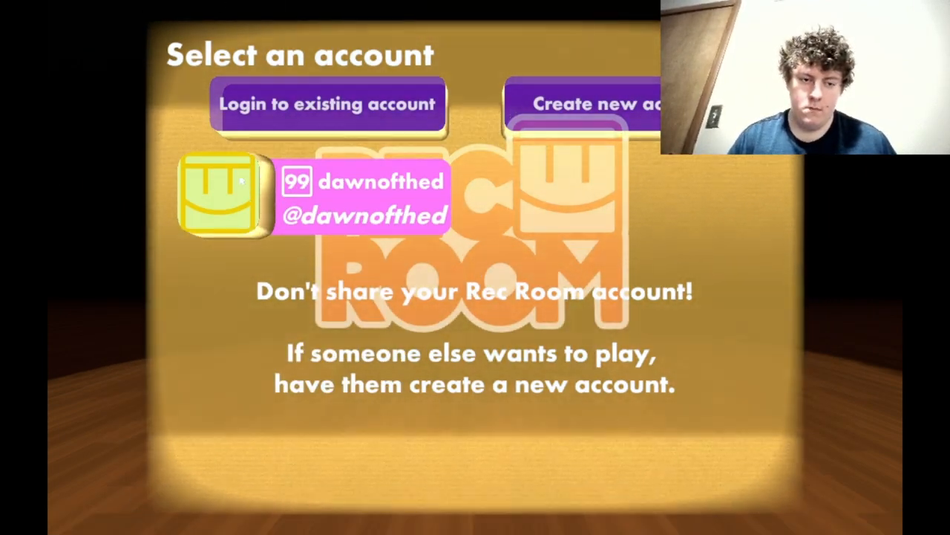
Step: Log into Rec Room with the existing account tile, then open the Windows Start menu
click(227, 196)
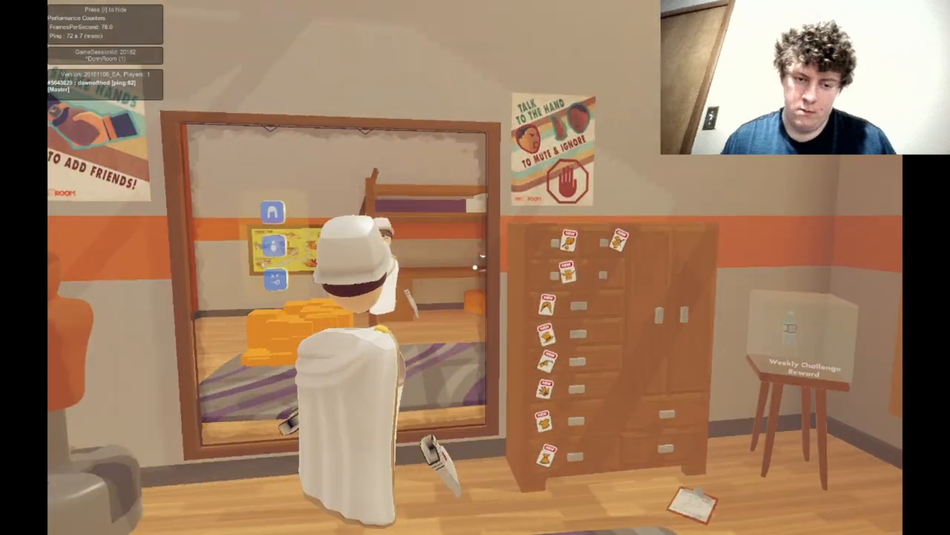
click(132, 521)
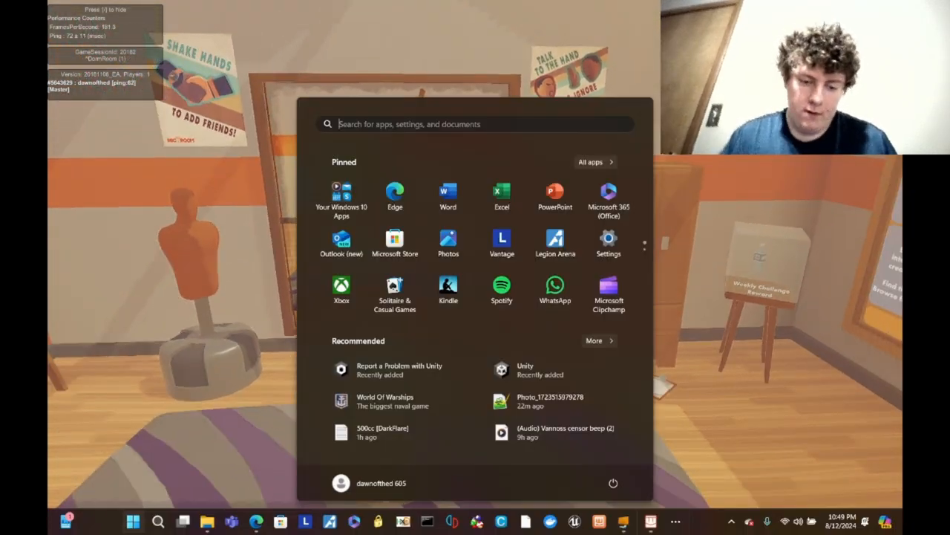
Step: Launch Cheat Engine from Start search and dismiss its settings dialog with OK
text(cheat Engine)
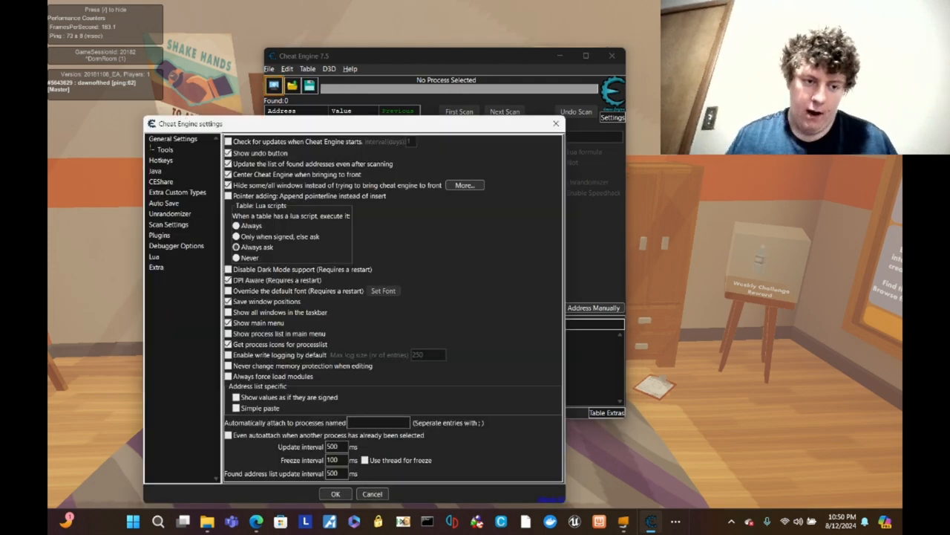
click(156, 266)
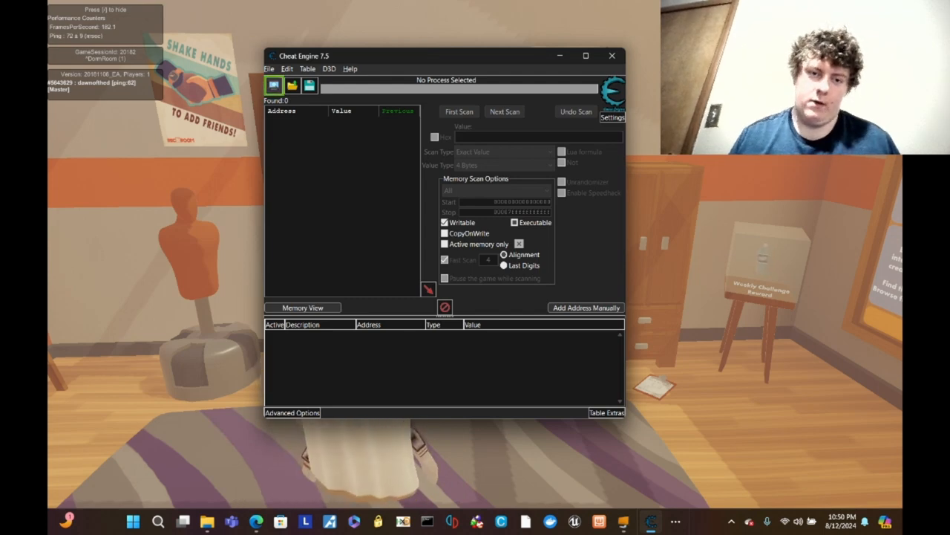
Step: Attach Cheat Engine to Rec Room from the process list
click(274, 85)
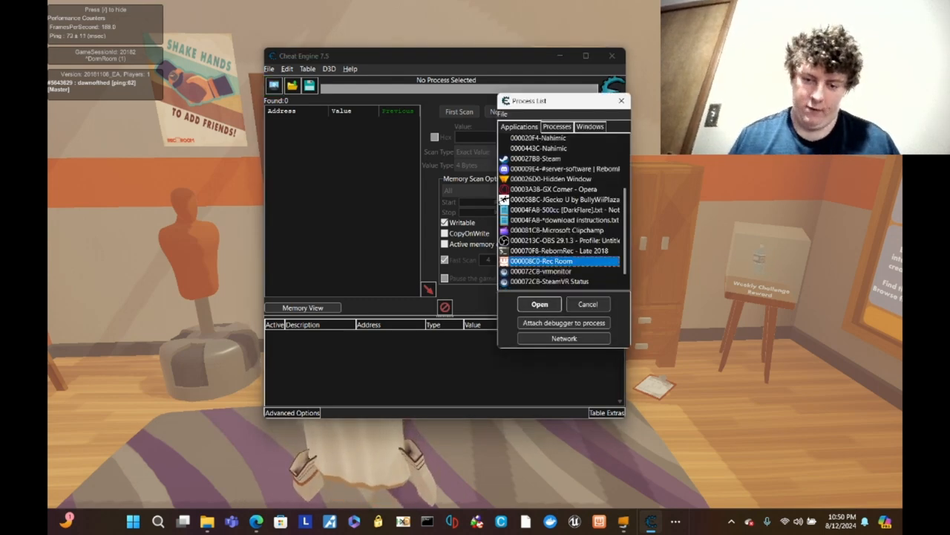
click(539, 303)
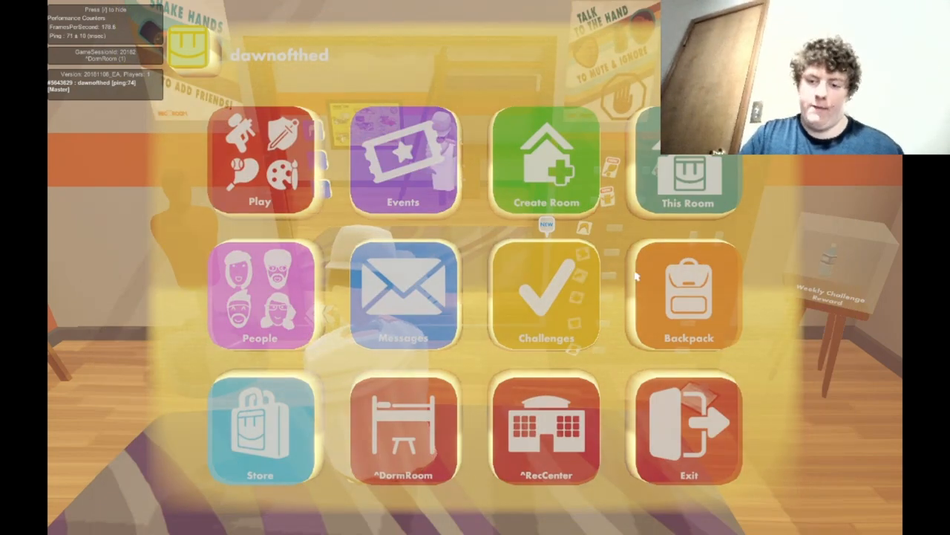
Step: Browse the Backpack's Food, Potions and hair dye items, ending back on Food
click(687, 293)
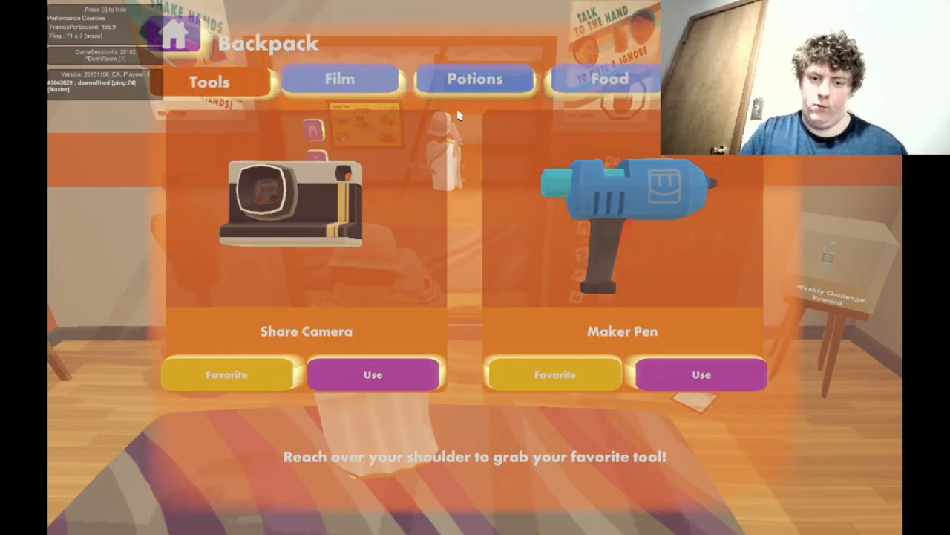
click(609, 80)
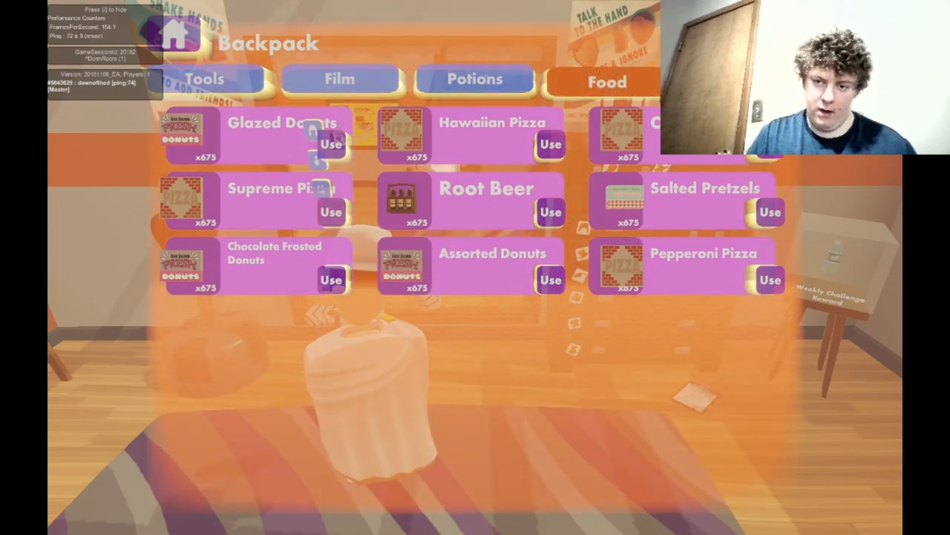
click(475, 79)
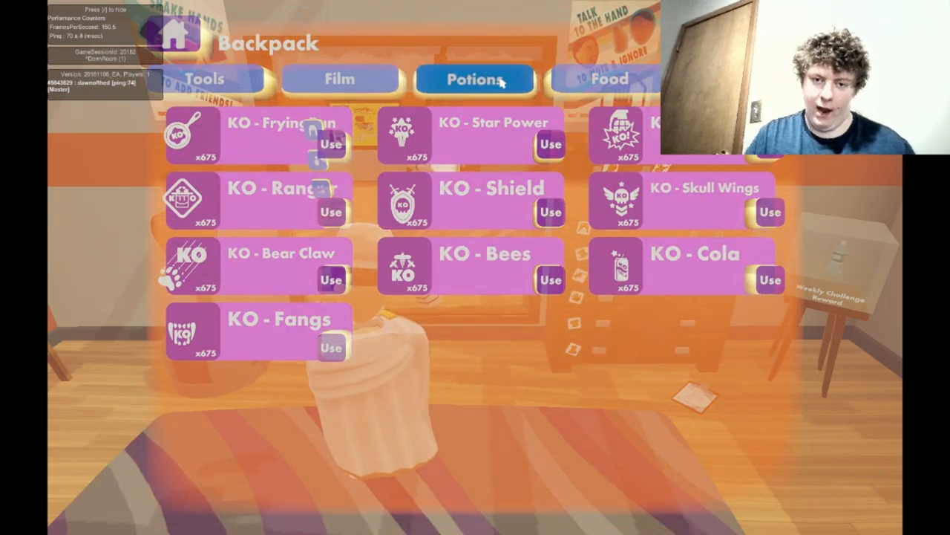
click(475, 78)
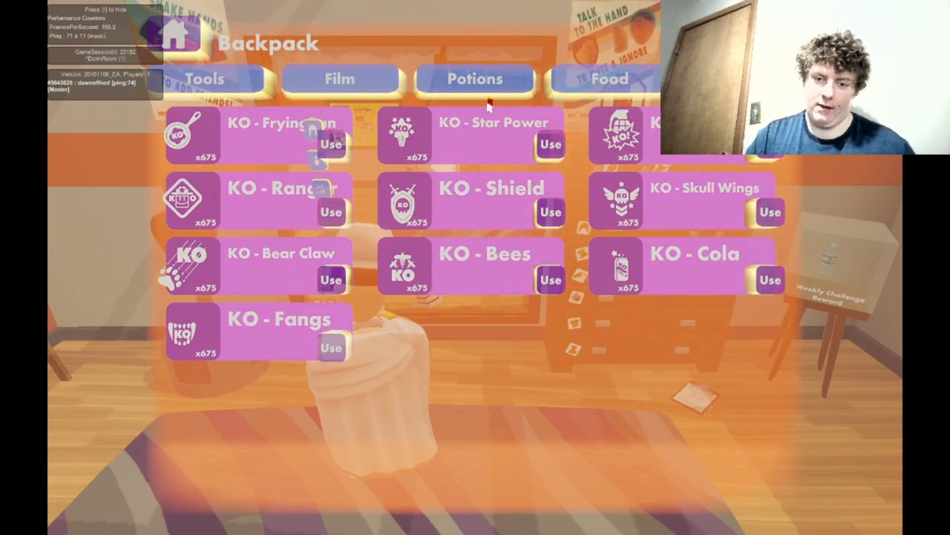
click(475, 79)
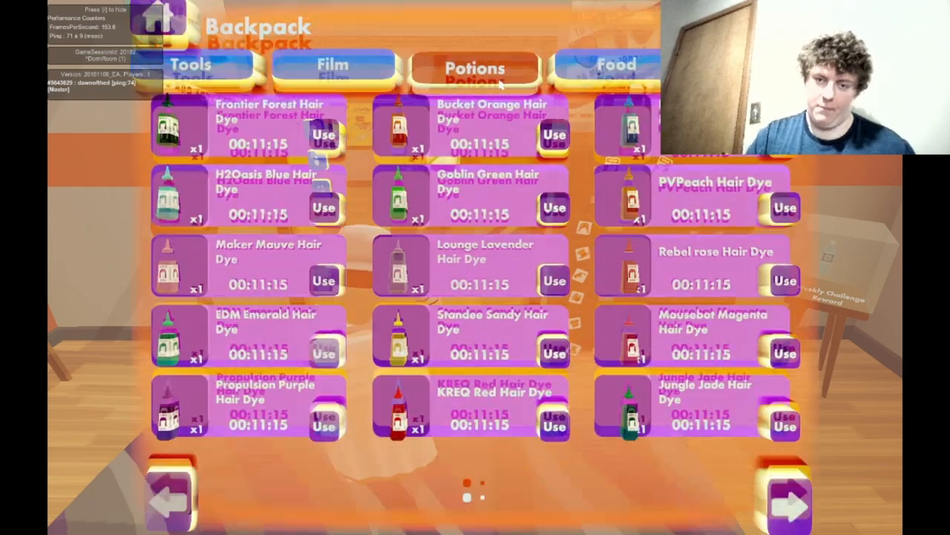
click(607, 79)
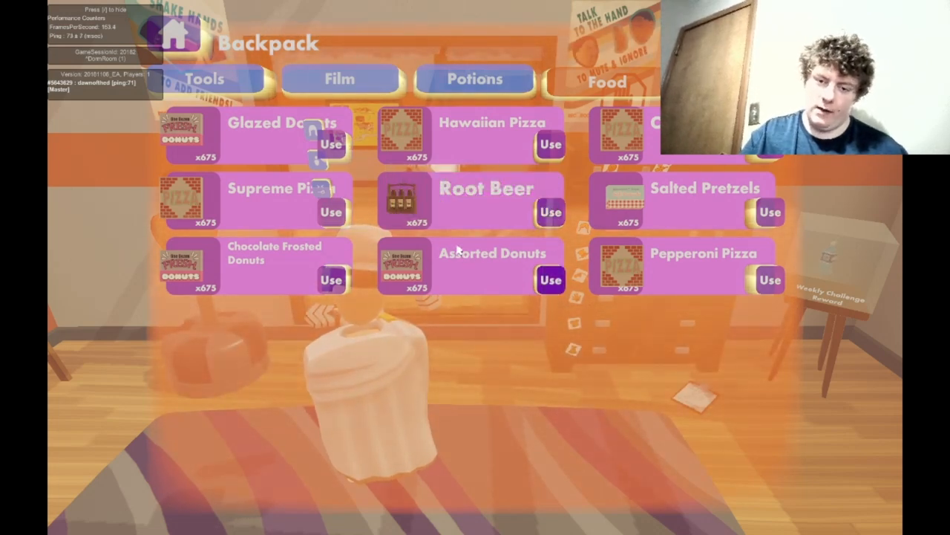
Step: Use the Assorted Donuts item and try a memory scan for the cheese pizza string
click(133, 520)
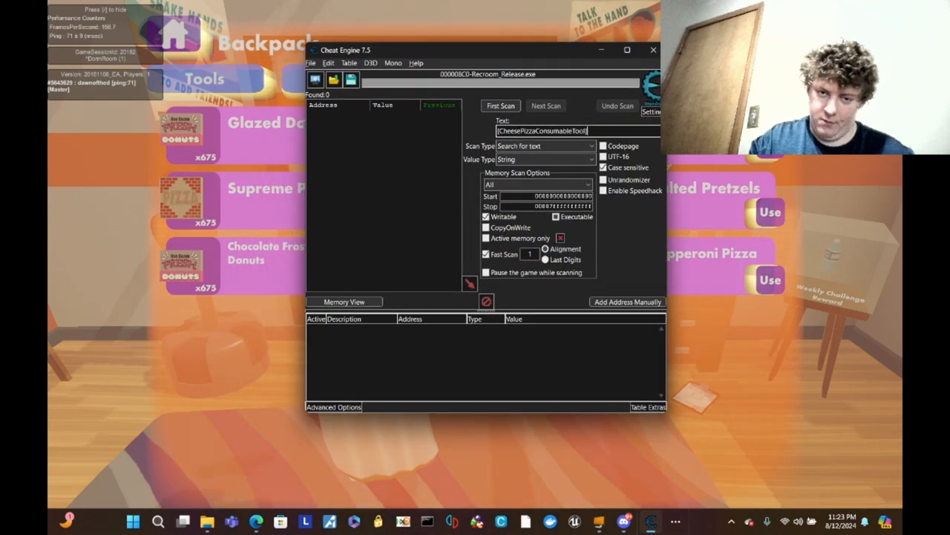
click(499, 106)
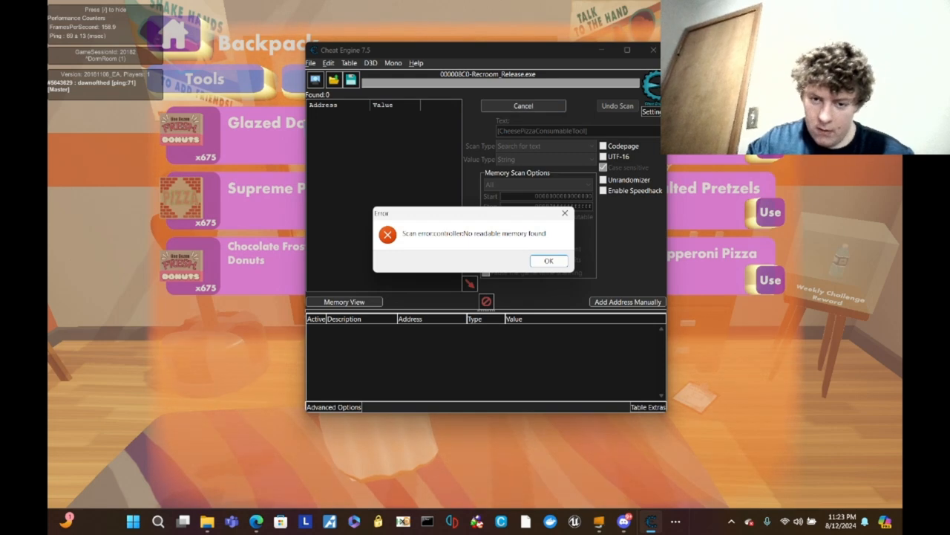
click(548, 261)
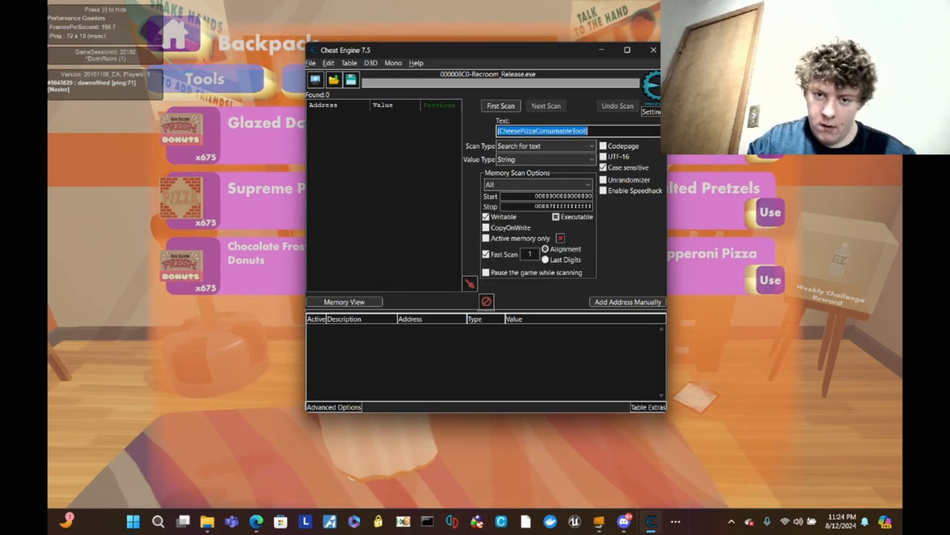
Step: Attach to 00006518-Recroom_Release.exe and scan for CheesePizzaConsumableTool
click(315, 79)
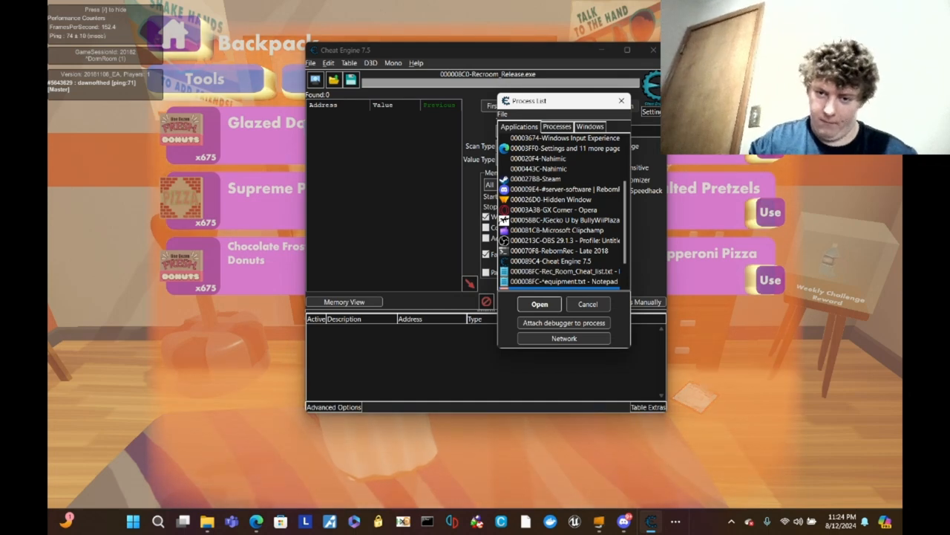
click(539, 304)
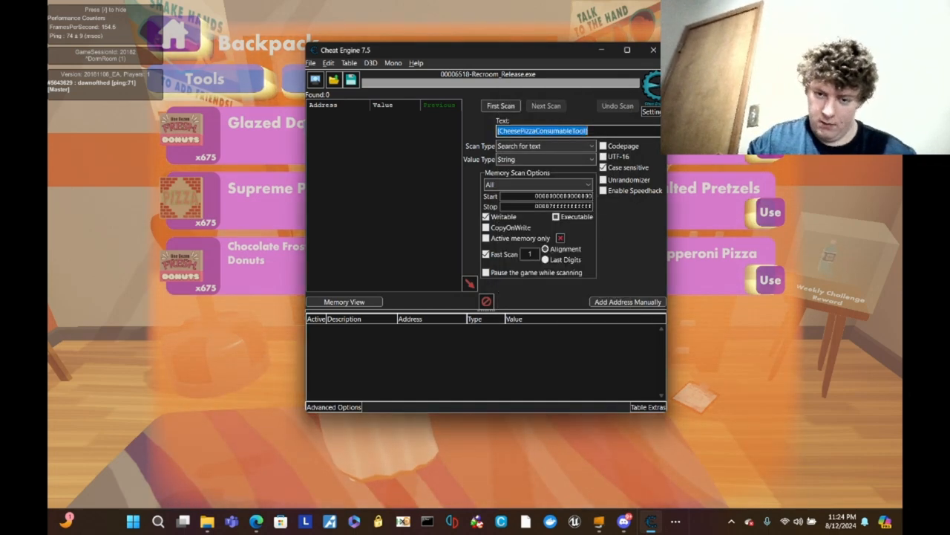
click(501, 105)
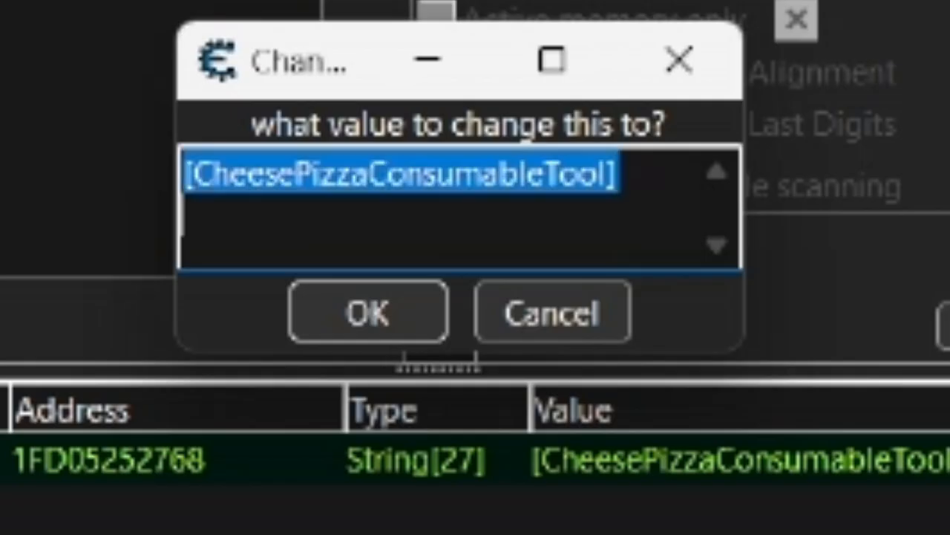
Step: Change the found string's value to [quest_goblin_rotatingbossenemy] and confirm
text([quest_goblin_rotatingbossenemy])
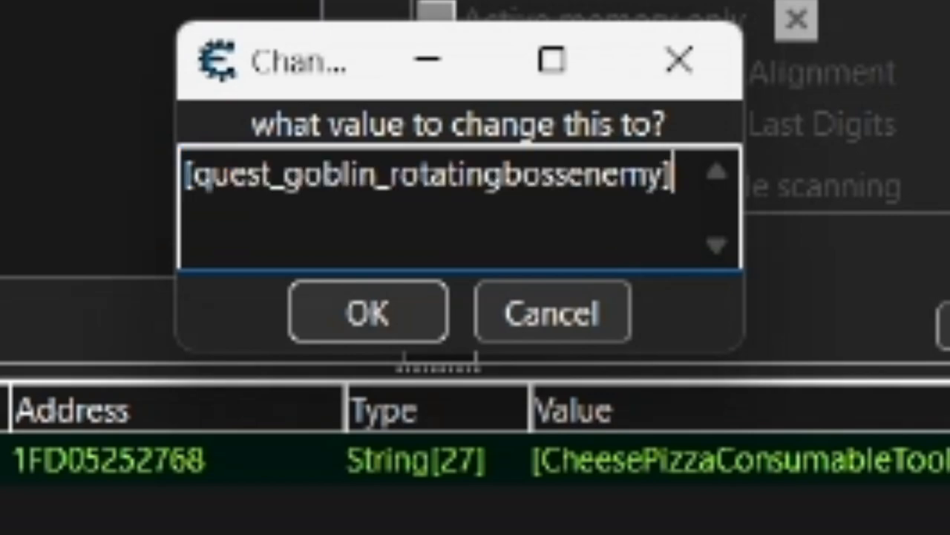
click(368, 311)
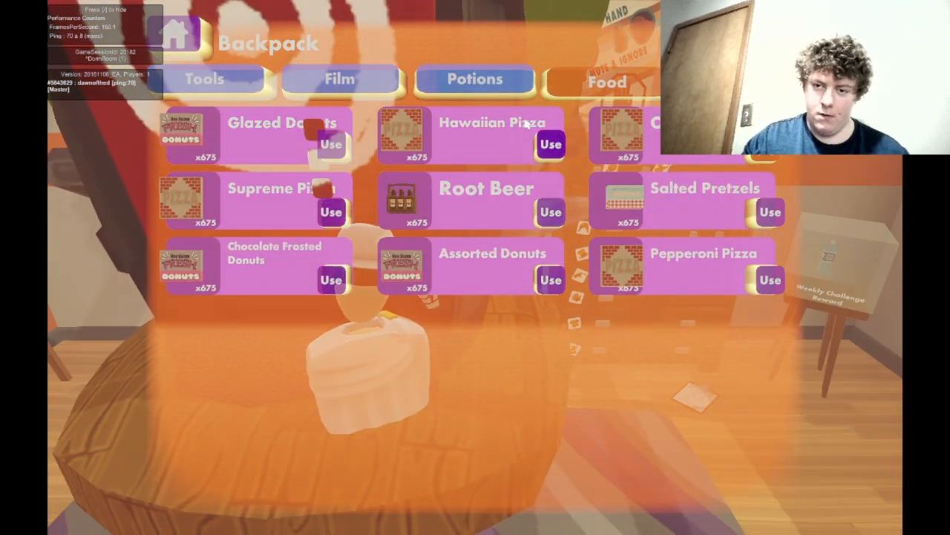
Step: Use a pizza item from the Backpack's Food section
click(176, 36)
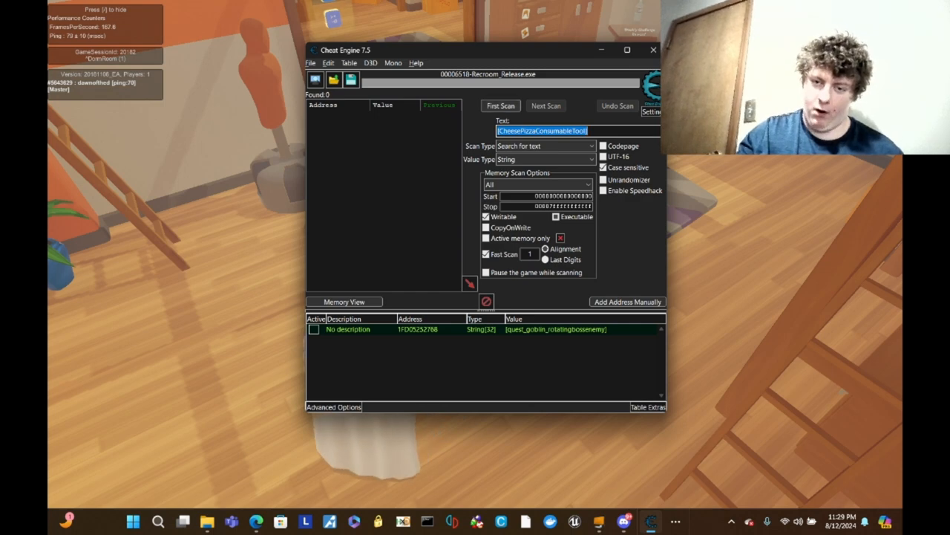
Step: Run a fresh 4 Bytes exact-value first scan for the ammo count 22
click(590, 159)
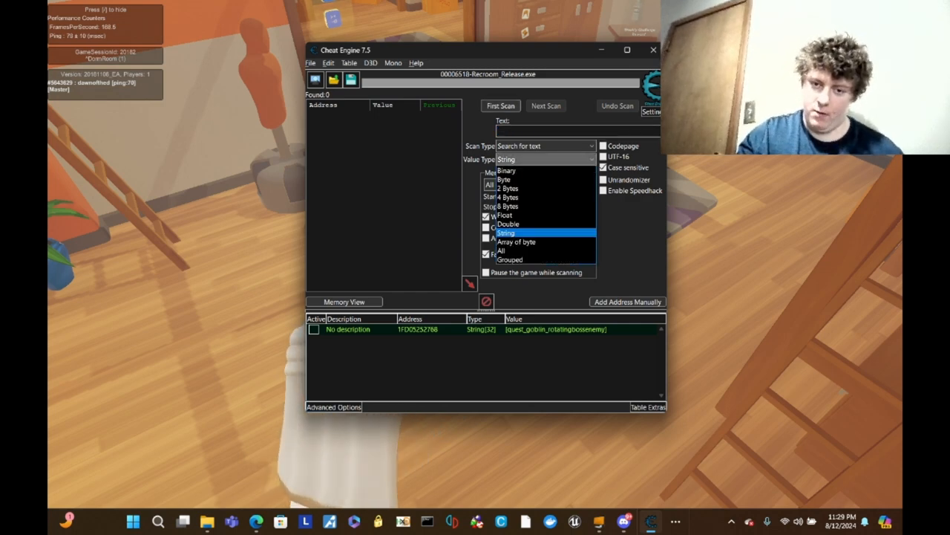
click(510, 198)
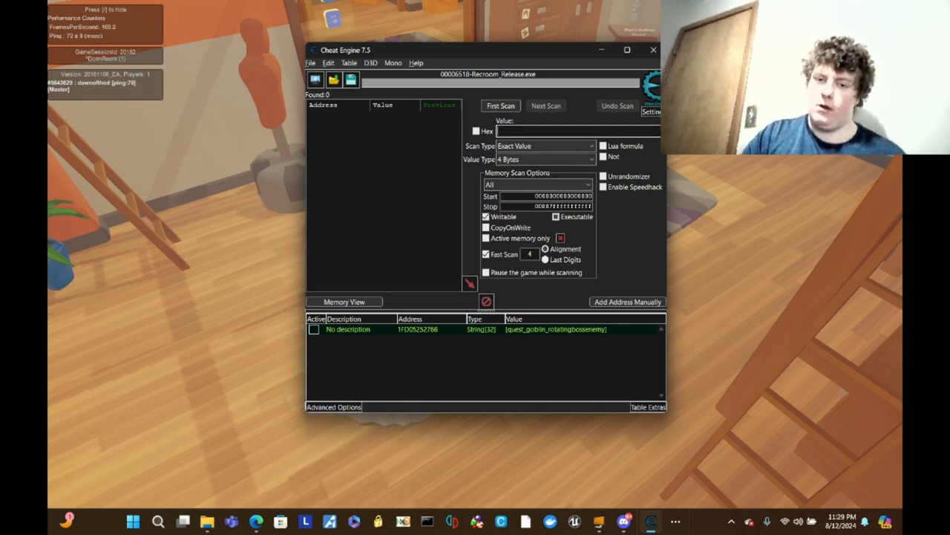
text(22)
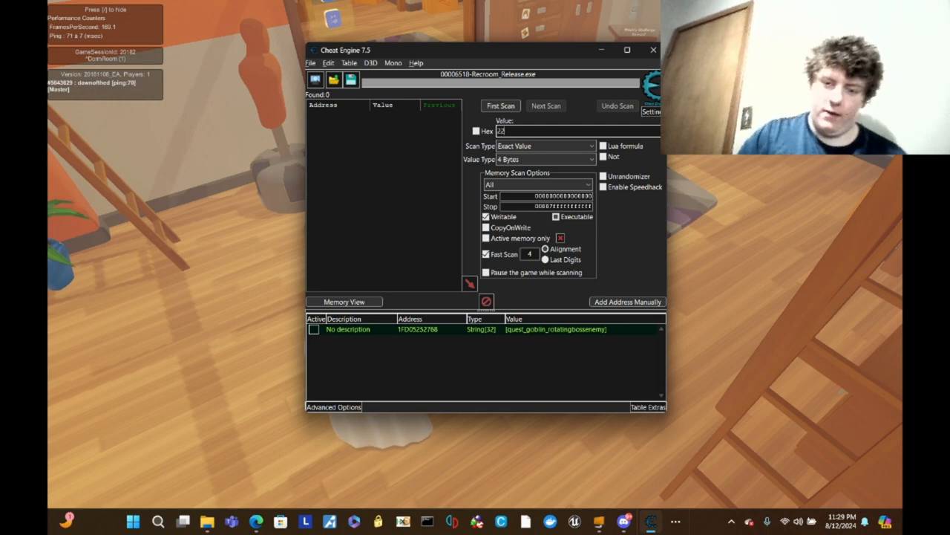
click(500, 105)
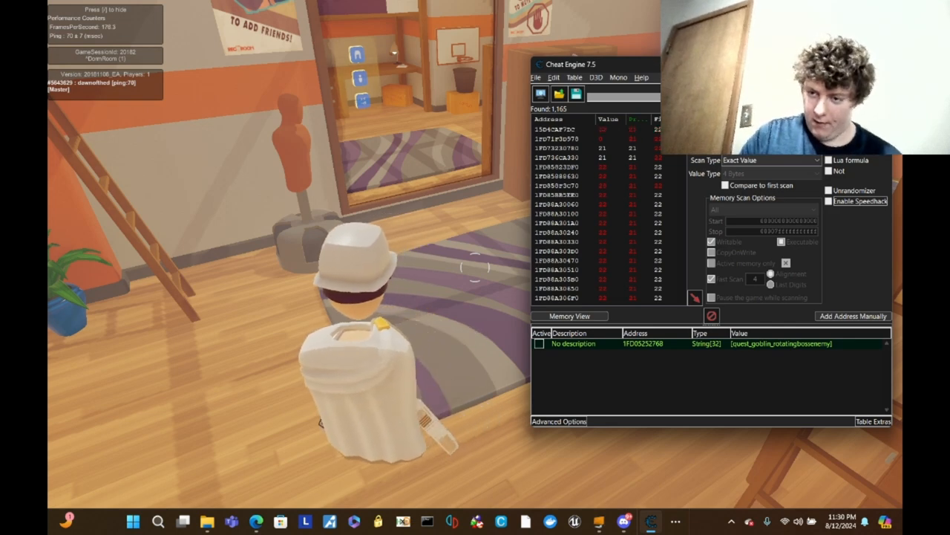
Step: Narrow the scan to addresses now holding 20 and add the four results to the table
click(829, 201)
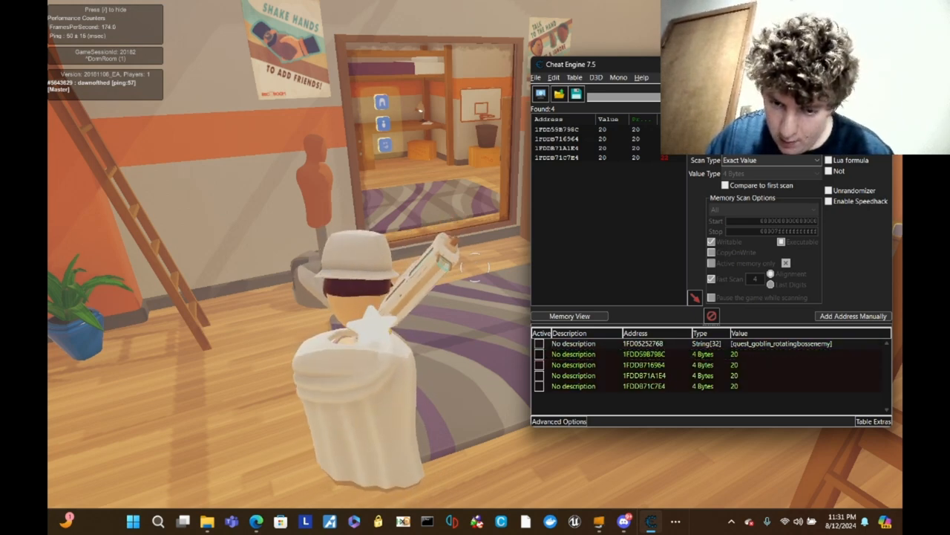
Step: Change the four selected 4 Bytes ammo entries' value to 999999
right_click(623, 354)
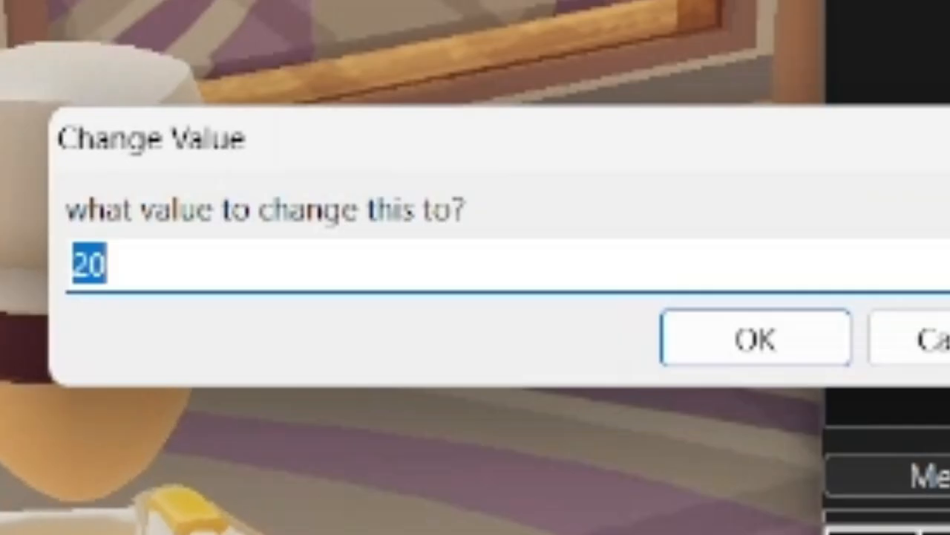
text(999999)
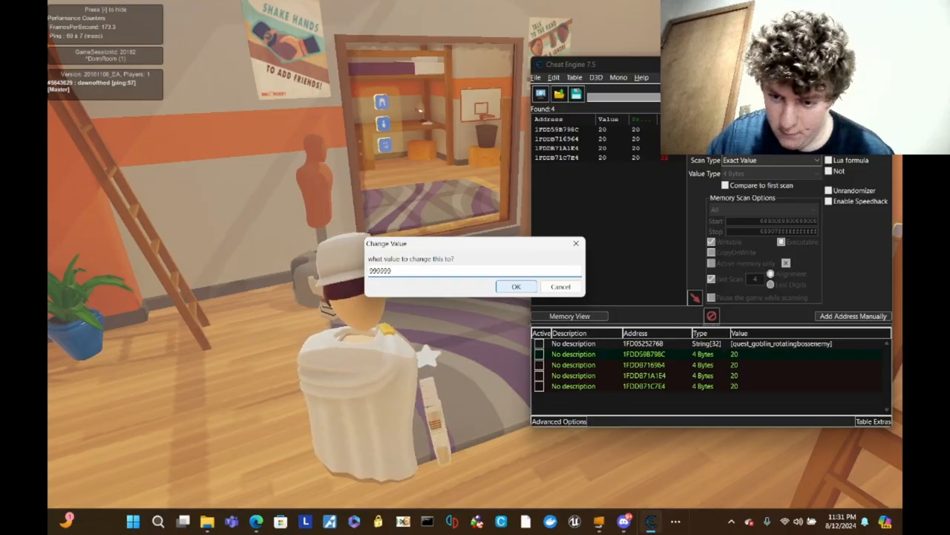
click(516, 287)
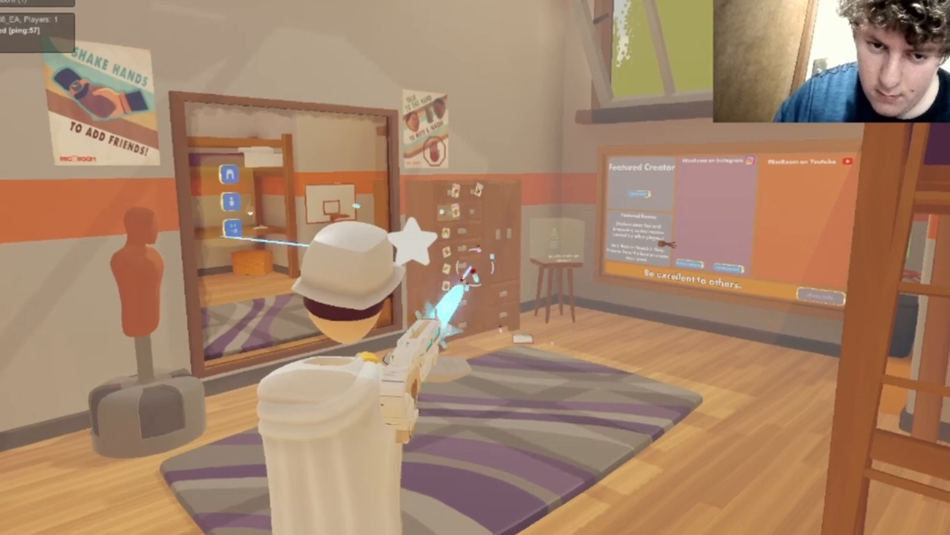
Step: Fire the blaster, freeze the four ammo entries at 999999, then fire again to test
click(133, 521)
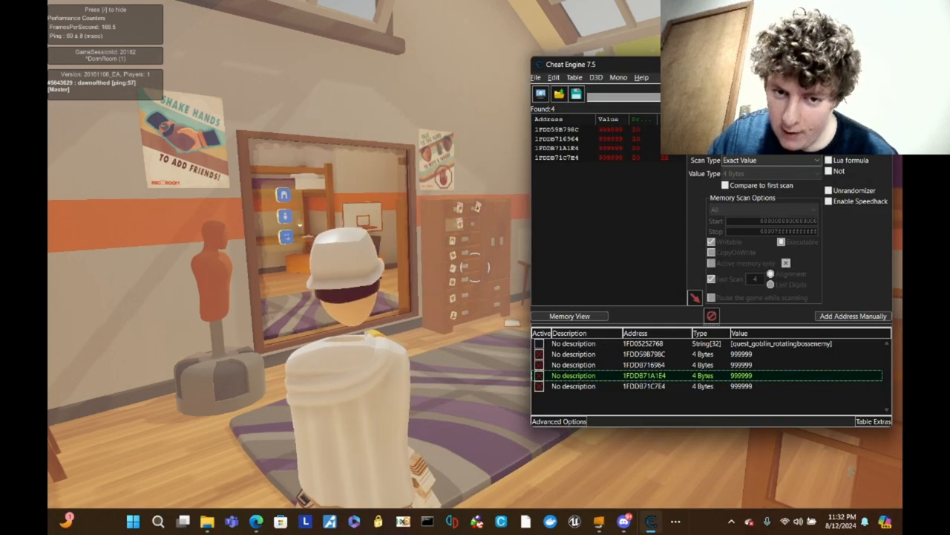
click(133, 519)
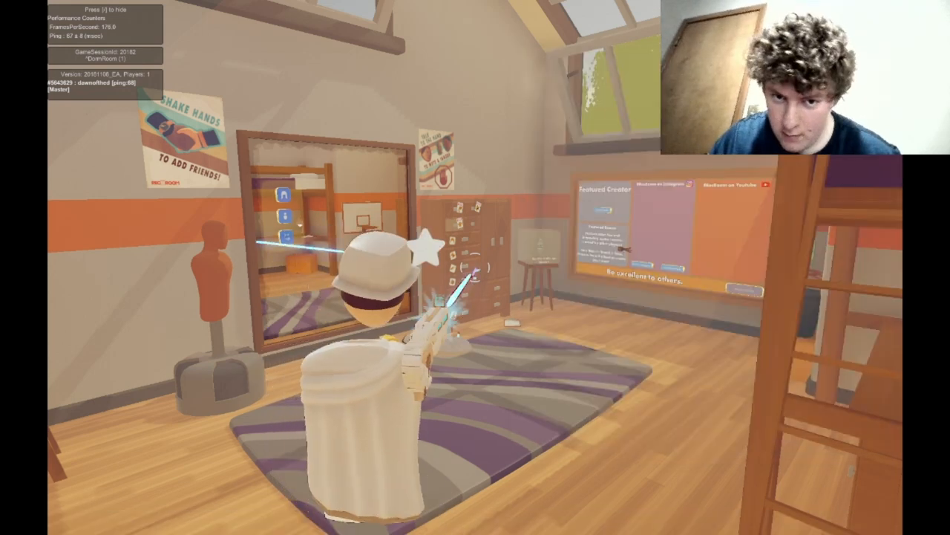
click(133, 521)
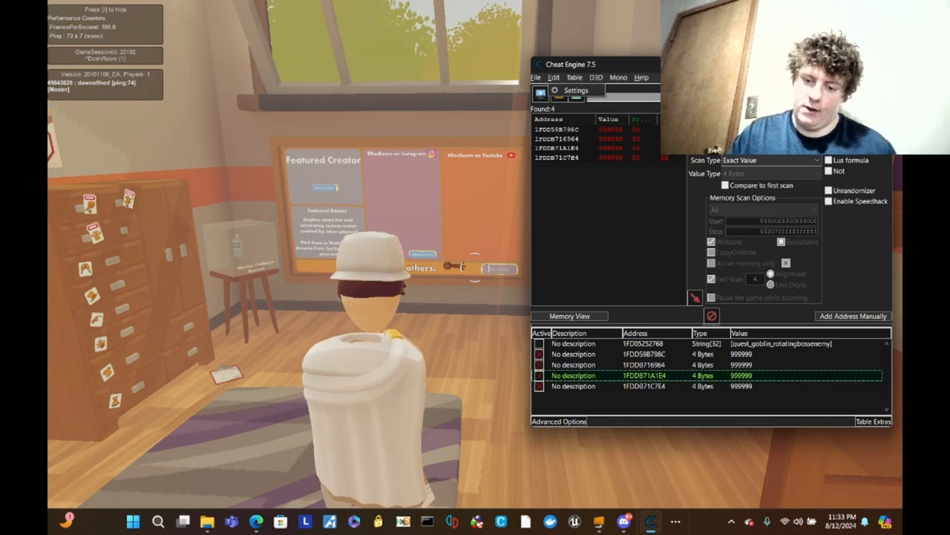
Step: Open Memory View, launch the Lua Engine from its Tools menu, then close it
click(569, 316)
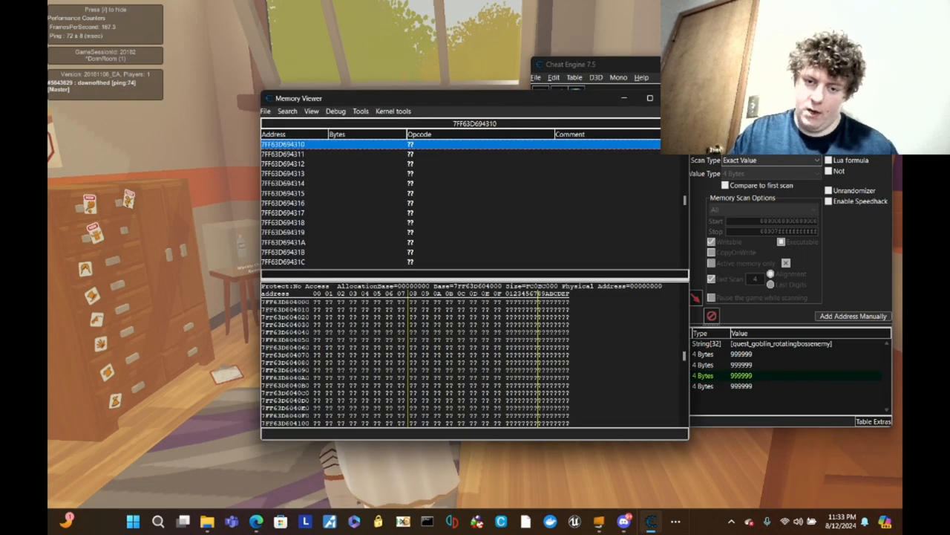
click(360, 111)
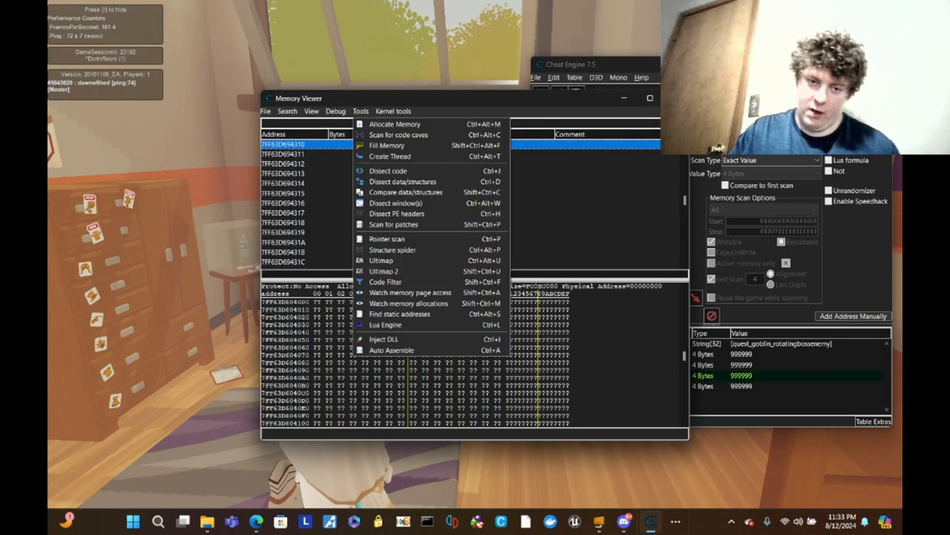
click(385, 325)
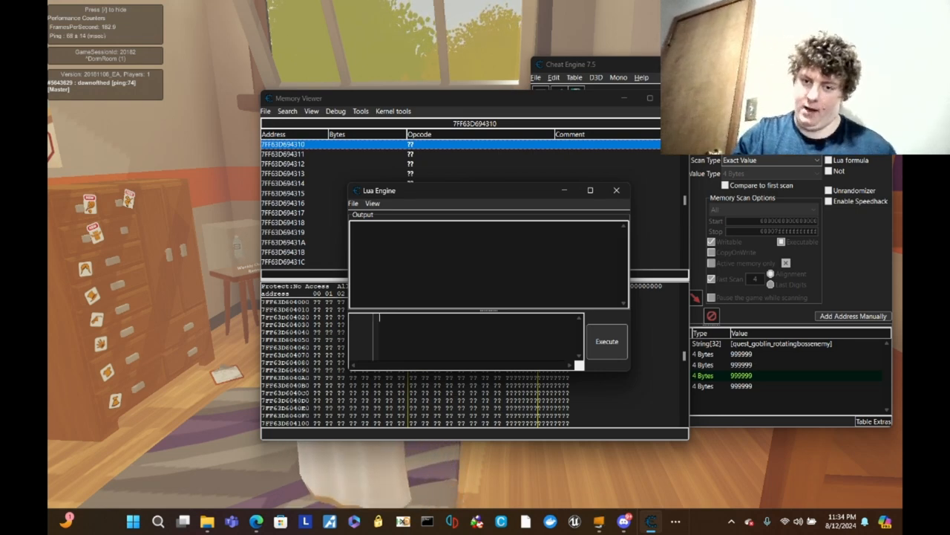
click(616, 190)
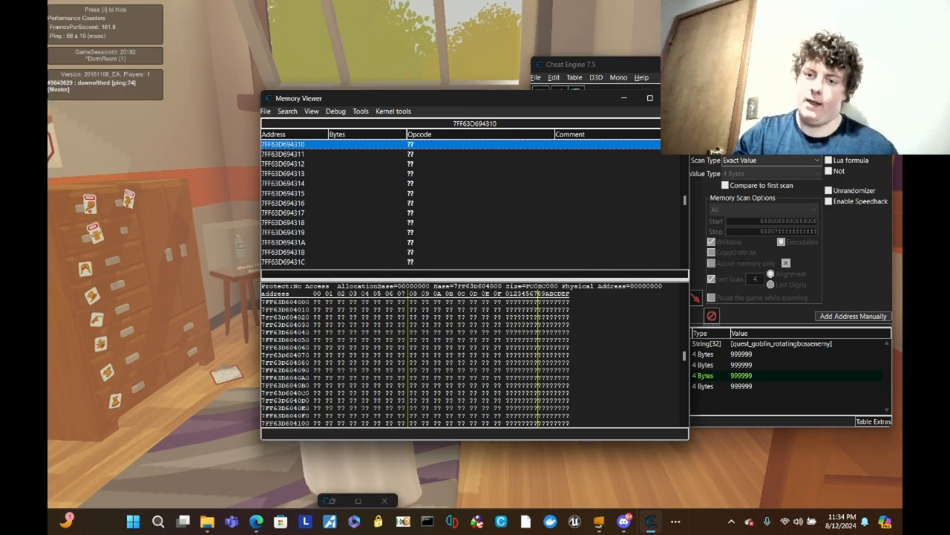